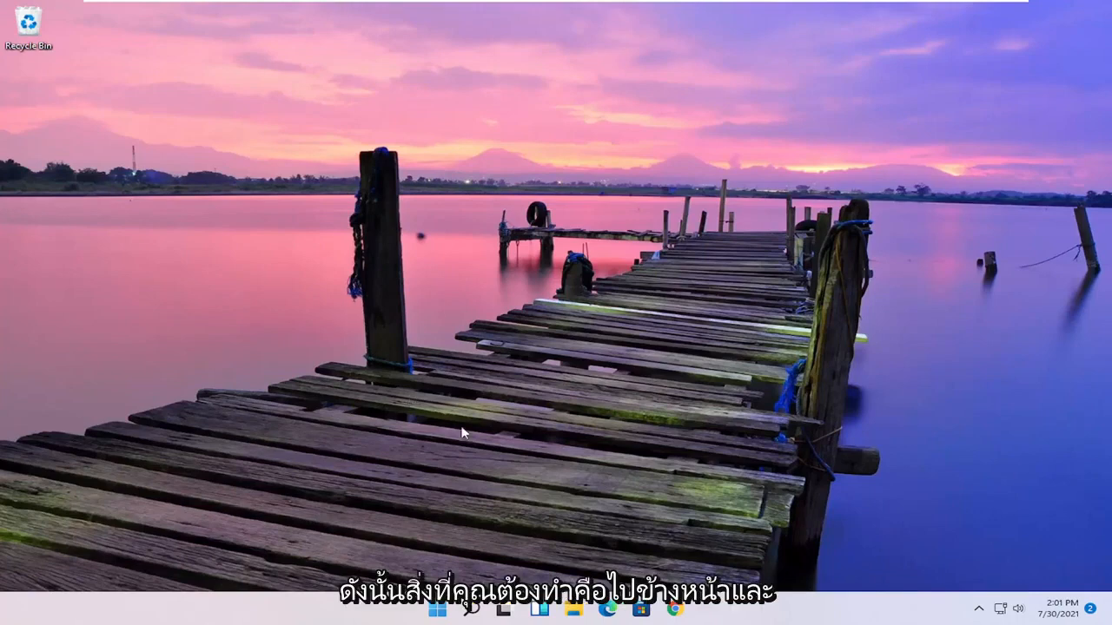
Step: Search 'apps and features' from the taskbar to reach the Settings Apps page
{"action": "left_click", "coordinate": [470, 608]}
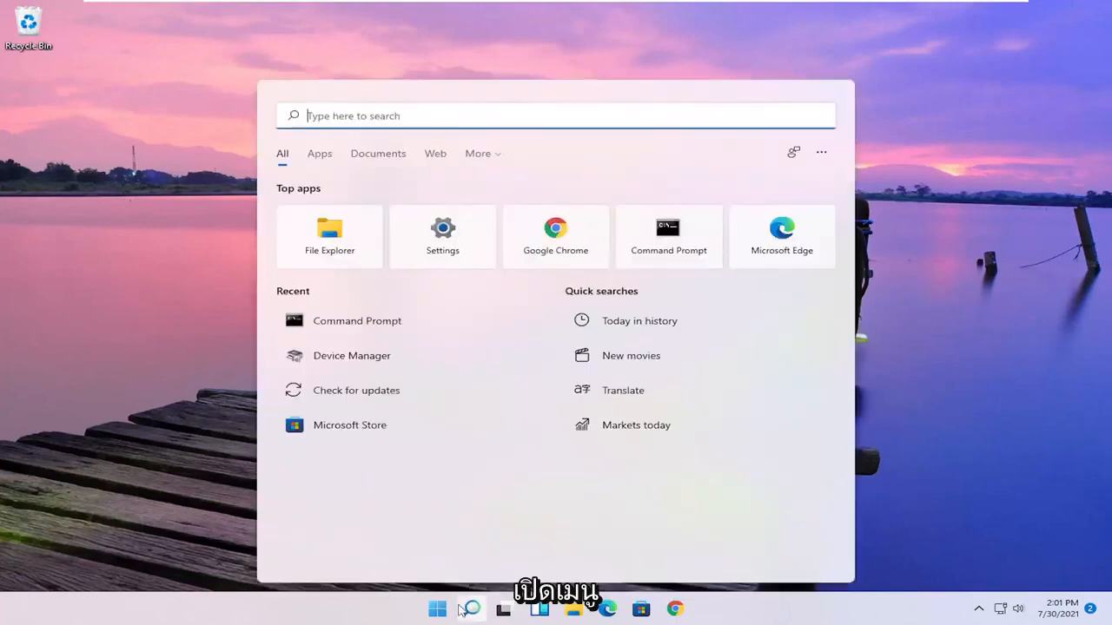
{"action": "type", "text": "apps and"}
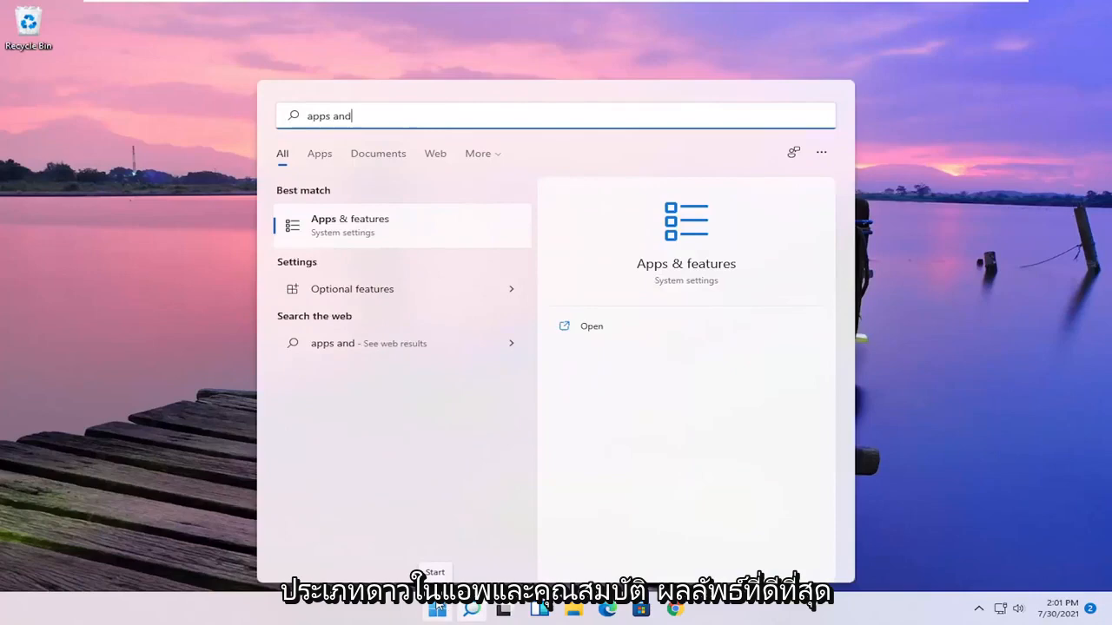
{"action": "type", "text": "features"}
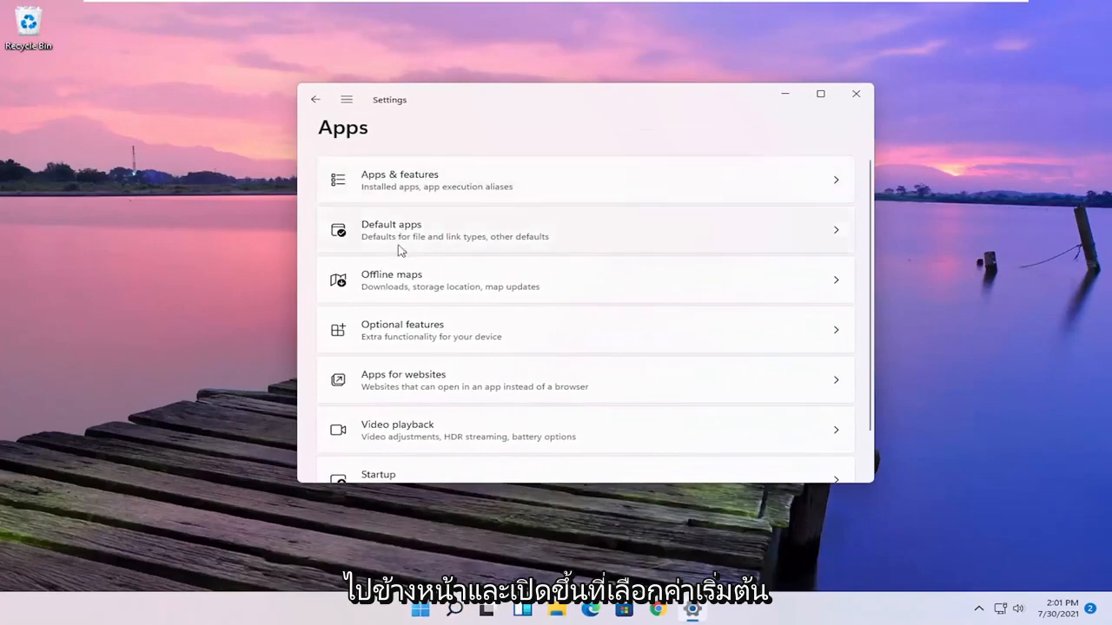
Step: Open Default apps and scroll down the Set defaults for applications list
{"action": "left_click", "coordinate": [584, 230]}
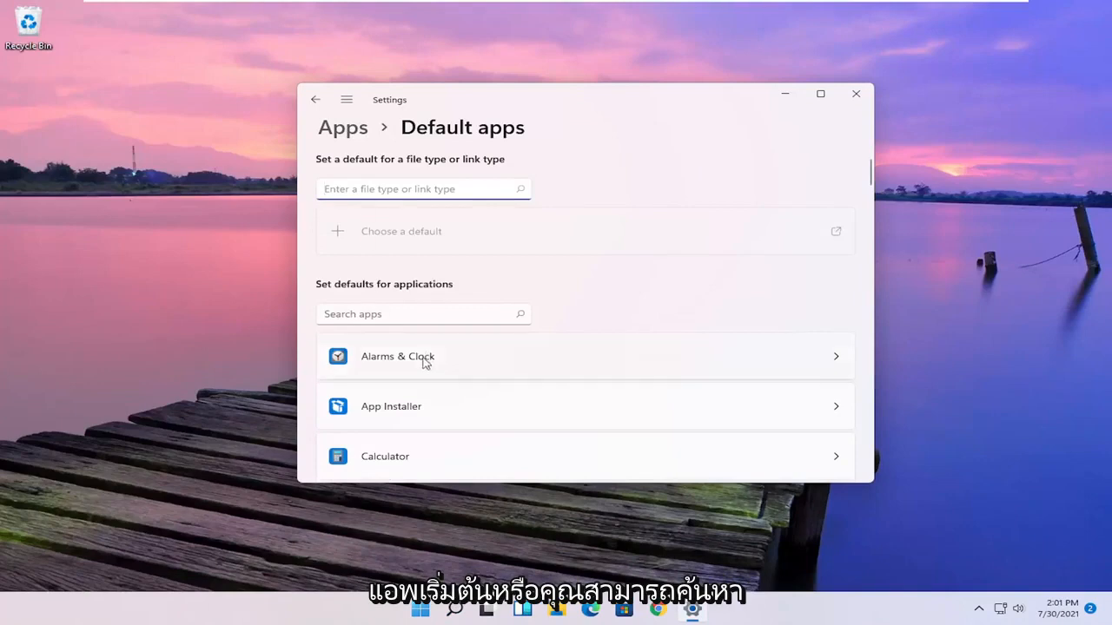
{"action": "scroll", "scroll_direction": "down", "scroll_amount": 3}
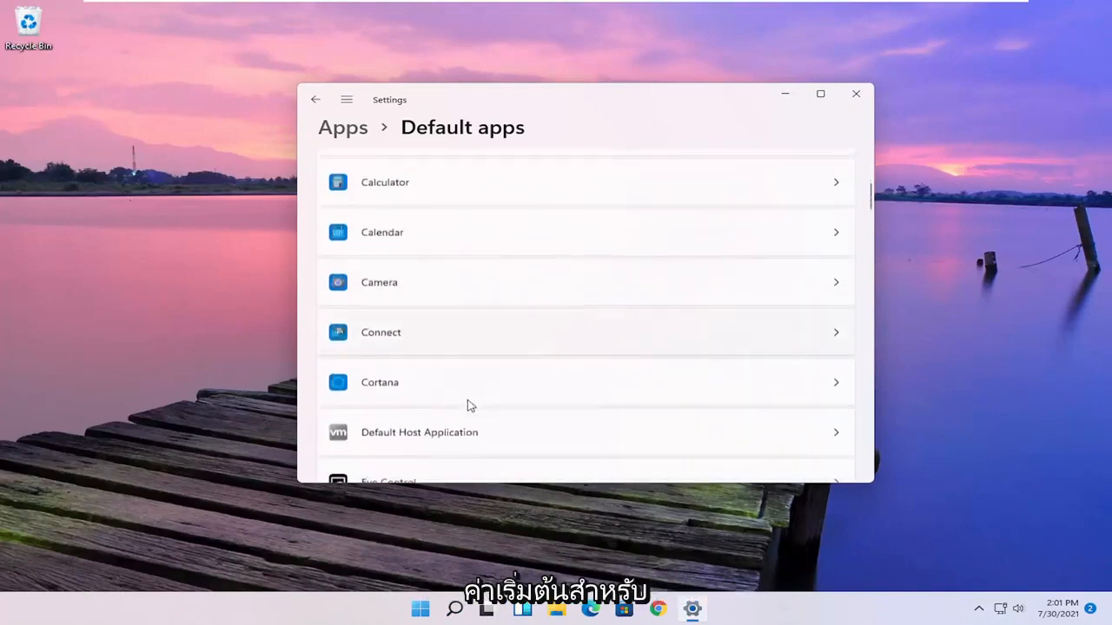
{"action": "scroll", "scroll_direction": "down", "scroll_amount": 3}
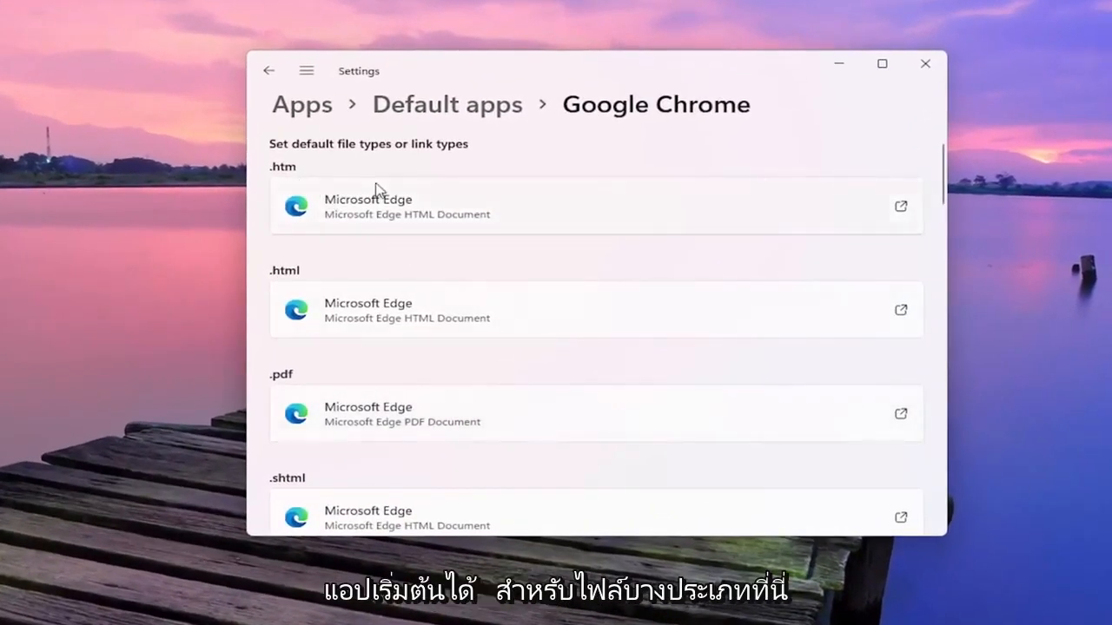
{"action": "mouse_move", "coordinate": [374, 400]}
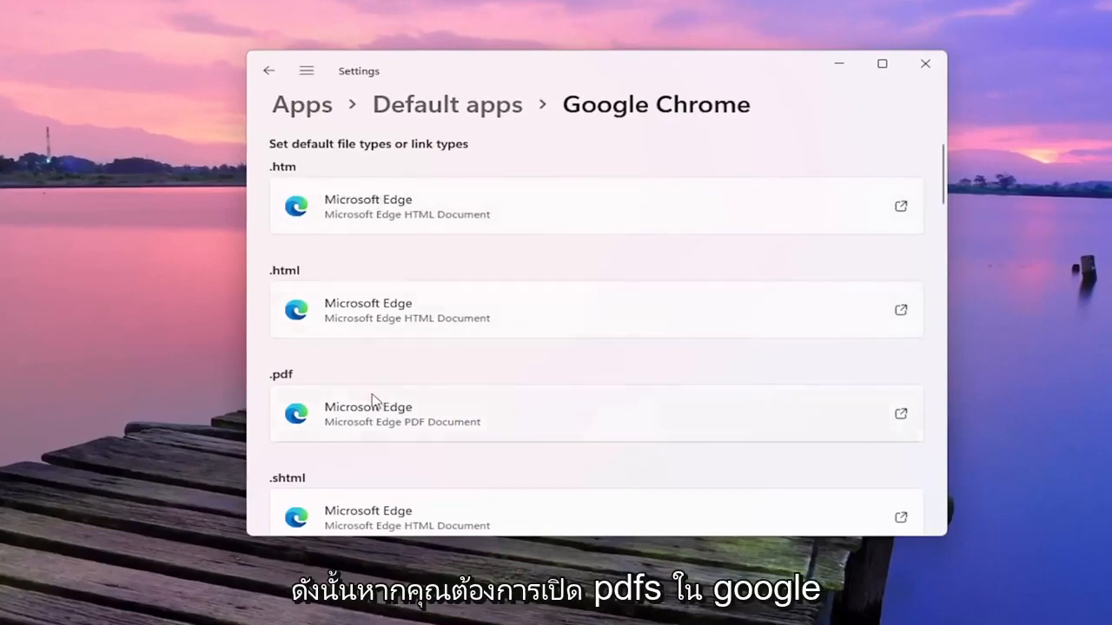
Step: Set .pdf files to open in Google Chrome, switching anyway past the Edge prompt
{"action": "scroll", "scroll_direction": "down", "scroll_amount": 3}
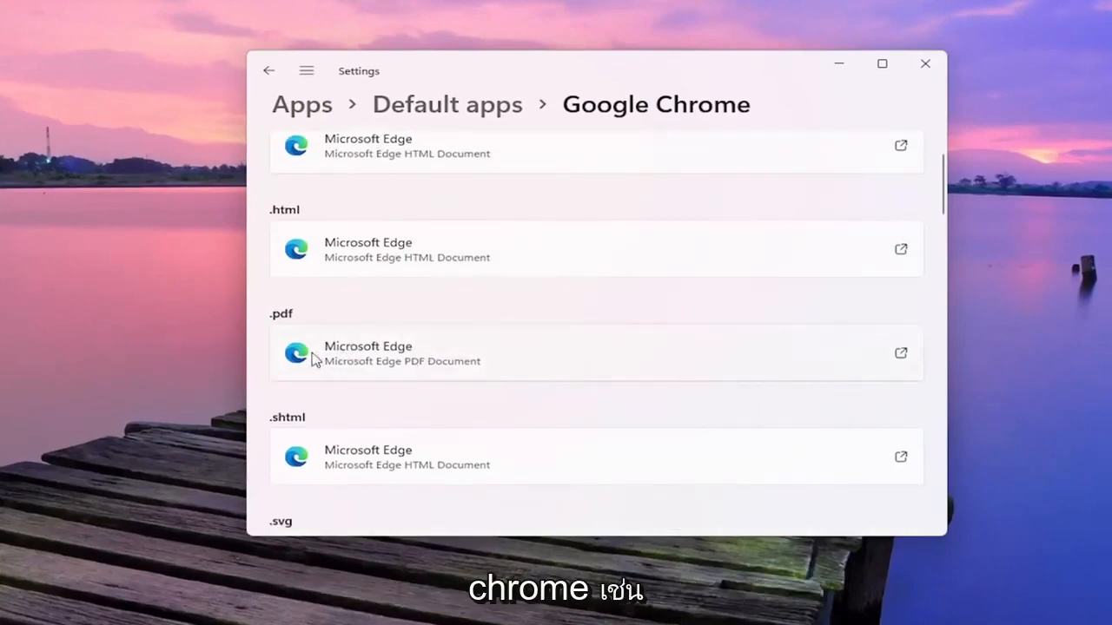
{"action": "left_click", "coordinate": [596, 353]}
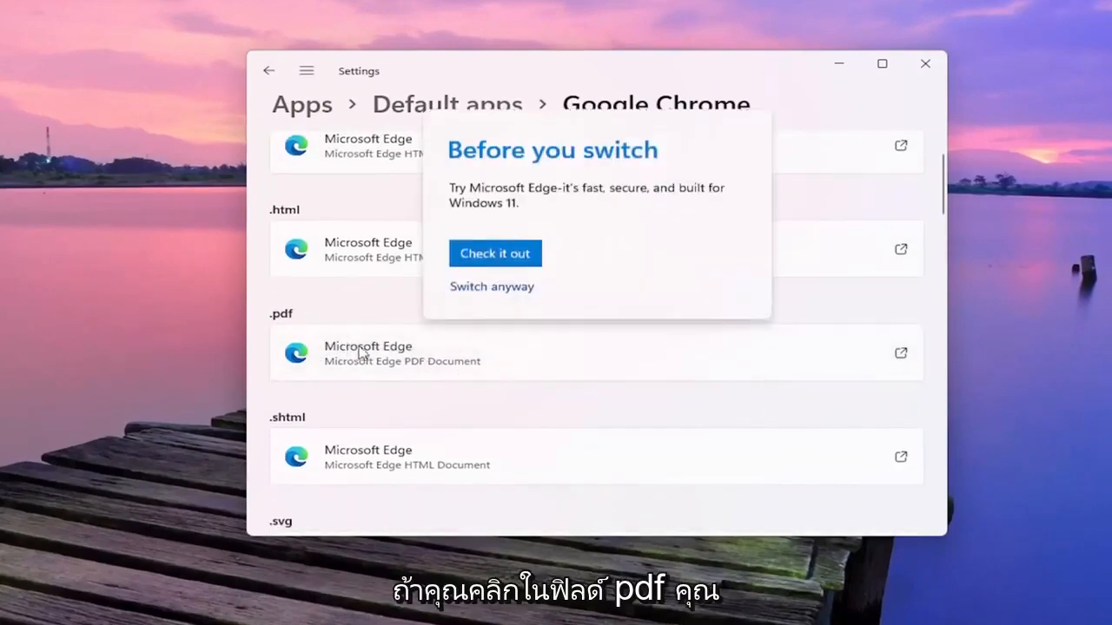
{"action": "left_click", "coordinate": [492, 286]}
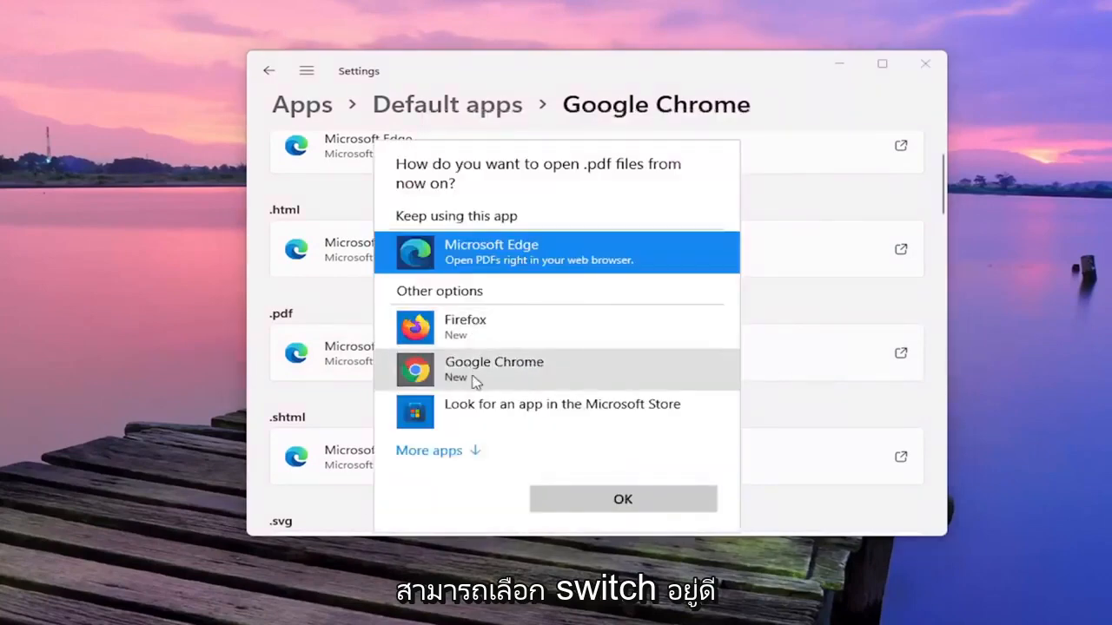
{"action": "left_click", "coordinate": [622, 498]}
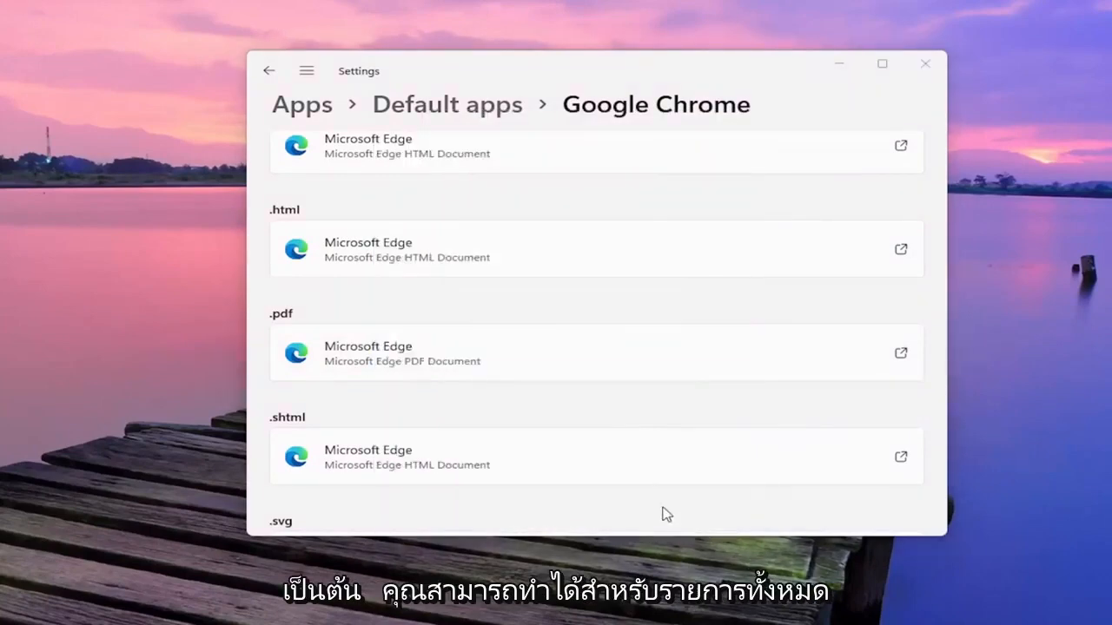
Step: Review Google Chrome's updated file-type defaults and close Settings
{"action": "scroll", "scroll_direction": "down", "scroll_amount": 3}
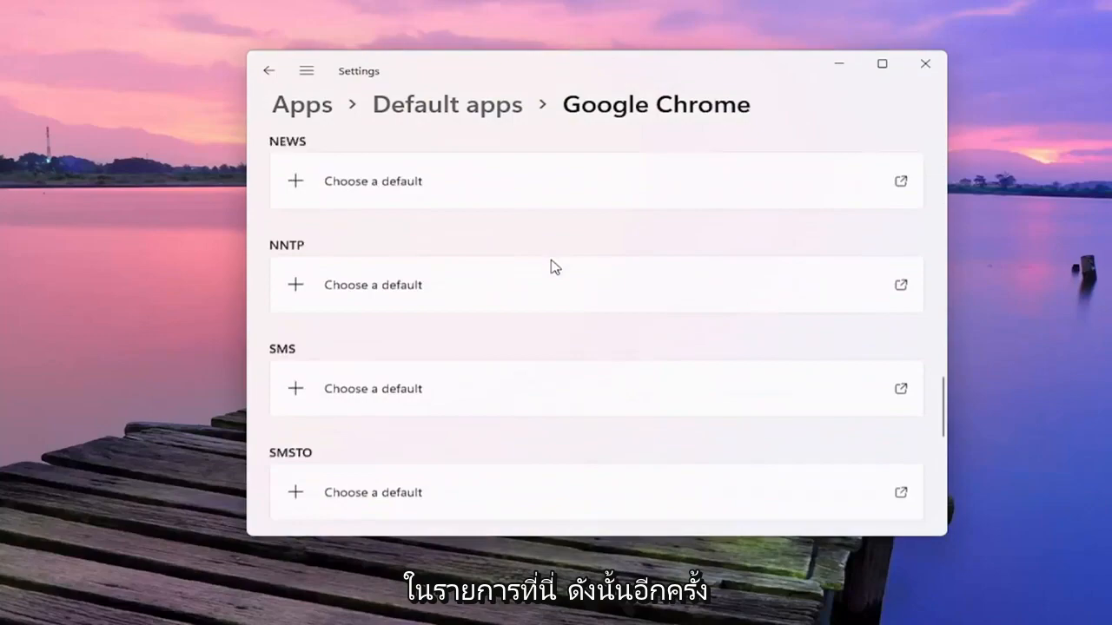
{"action": "scroll", "scroll_direction": "up", "scroll_amount": 3}
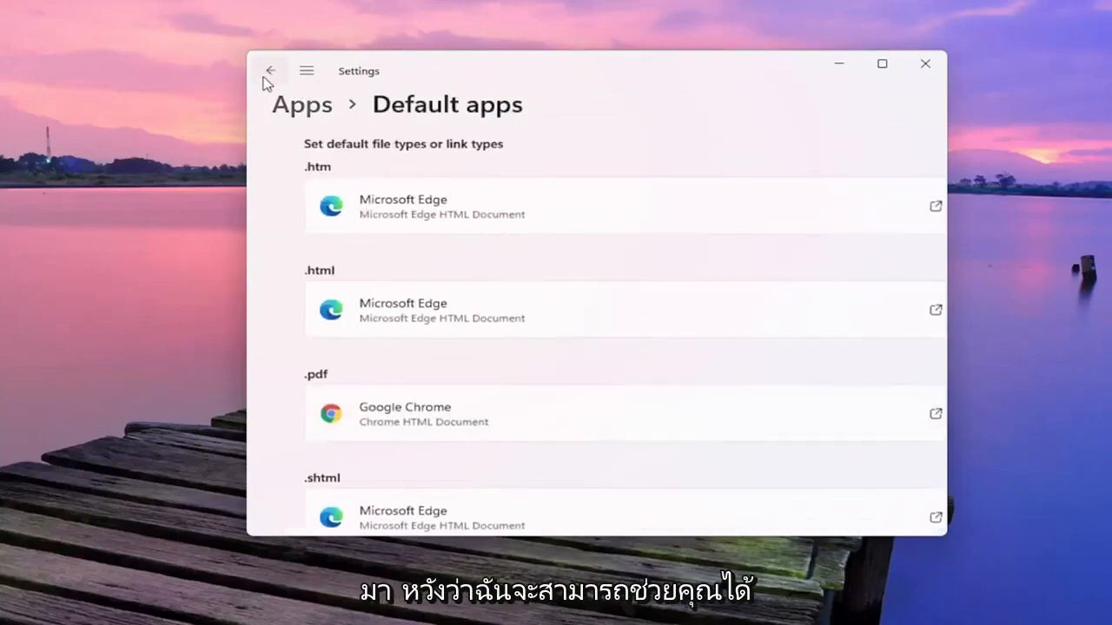
{"action": "left_click", "coordinate": [924, 64]}
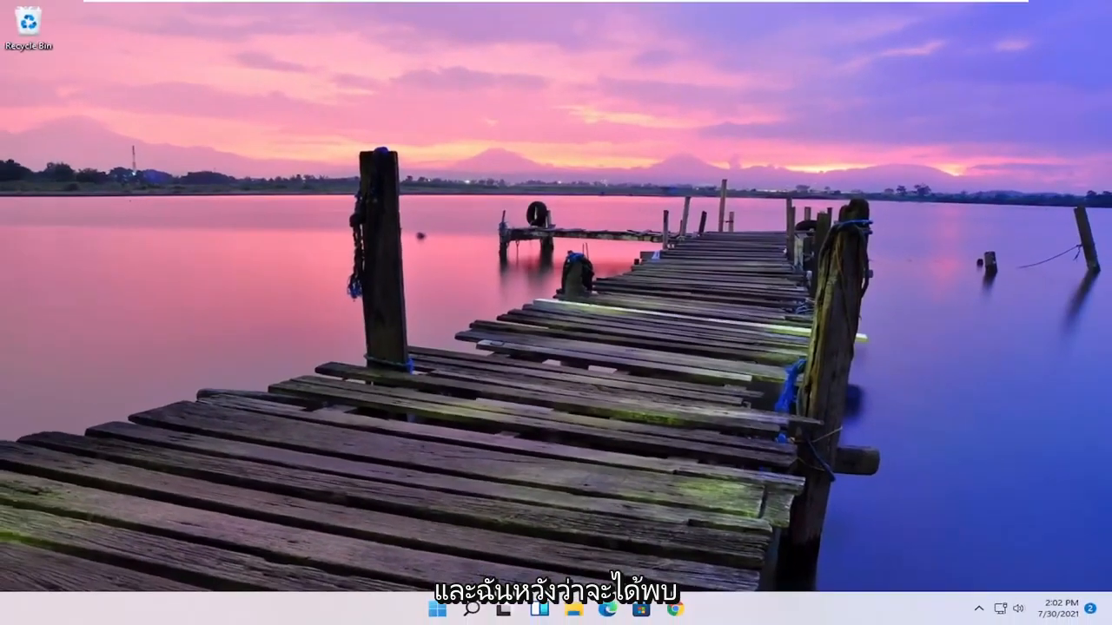